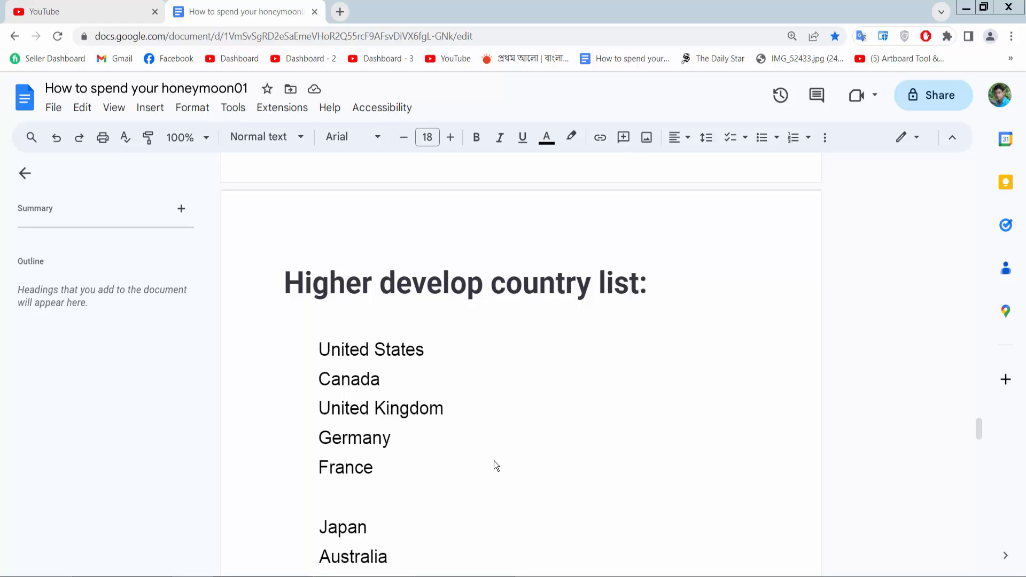
Step: Select the five countries from United States through France under the heading
{"action": "left_click", "coordinate": [383, 378]}
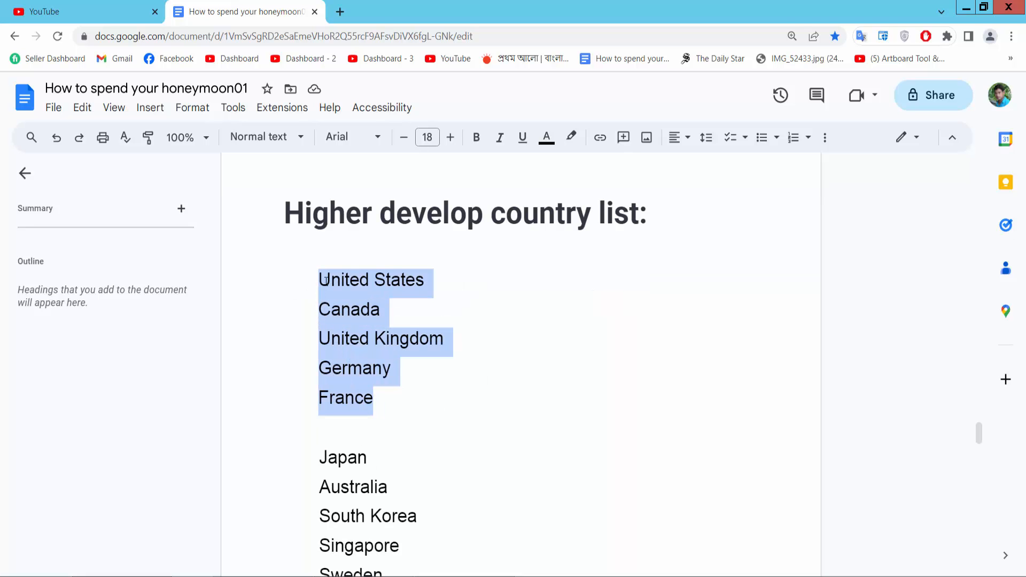
Step: Apply the A. a. i. numbered list style to United States through France
{"action": "left_click", "coordinate": [192, 107]}
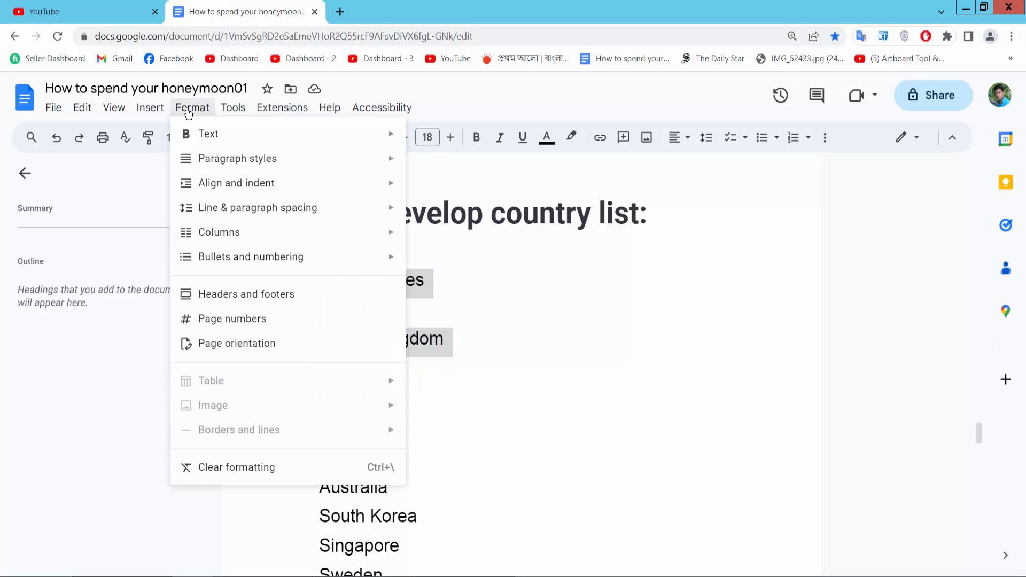
{"action": "mouse_move", "coordinate": [250, 256]}
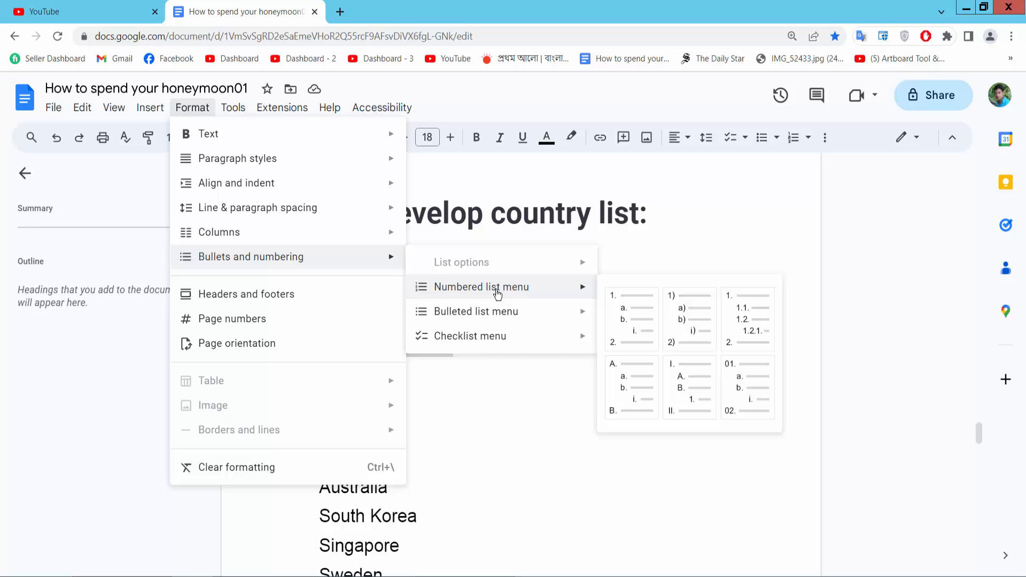
{"action": "mouse_move", "coordinate": [648, 394]}
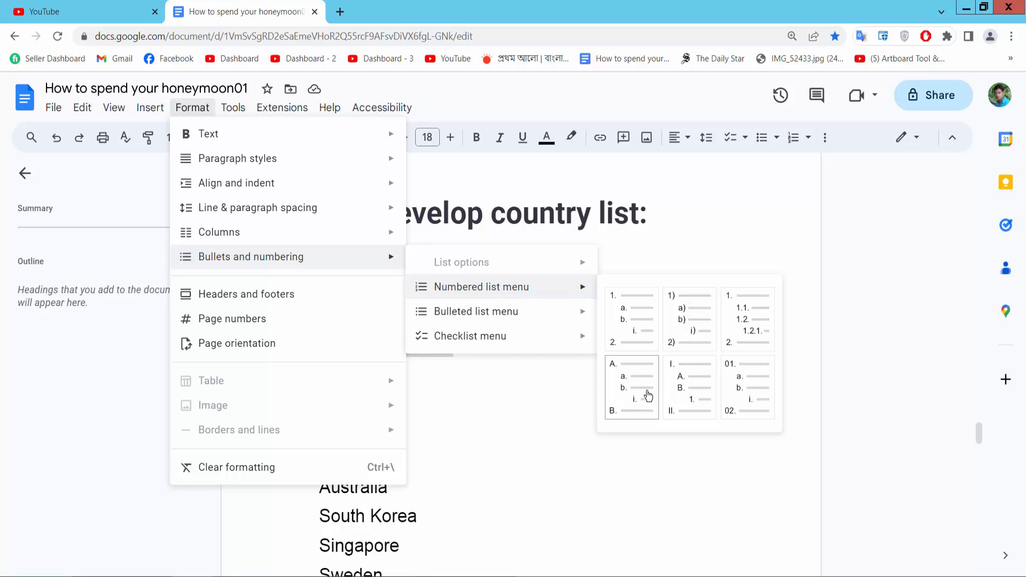
{"action": "left_click", "coordinate": [630, 386]}
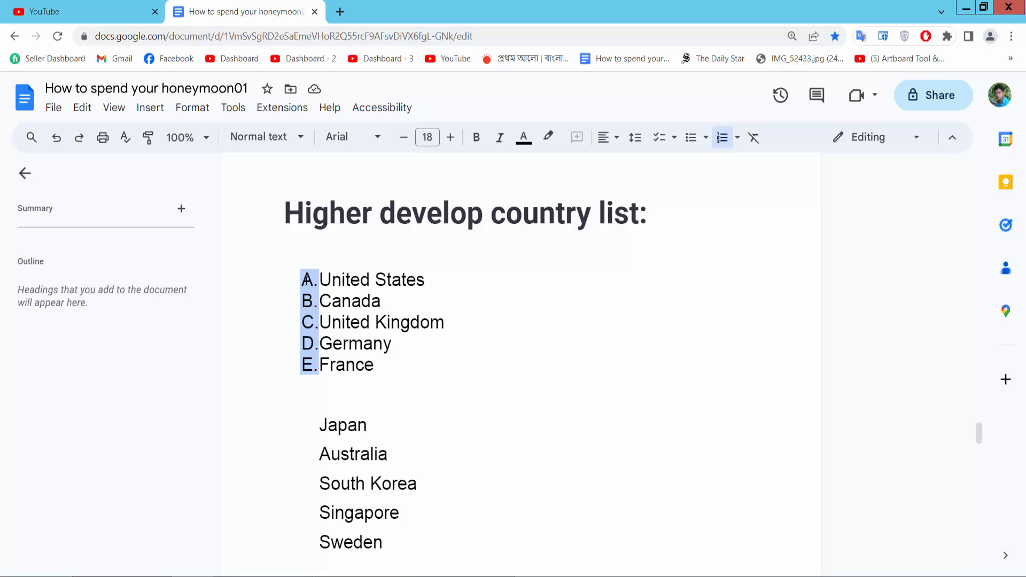
Step: Switch the first list's markers from capital A.–E. to lowercase a.–e
{"action": "left_click", "coordinate": [723, 137]}
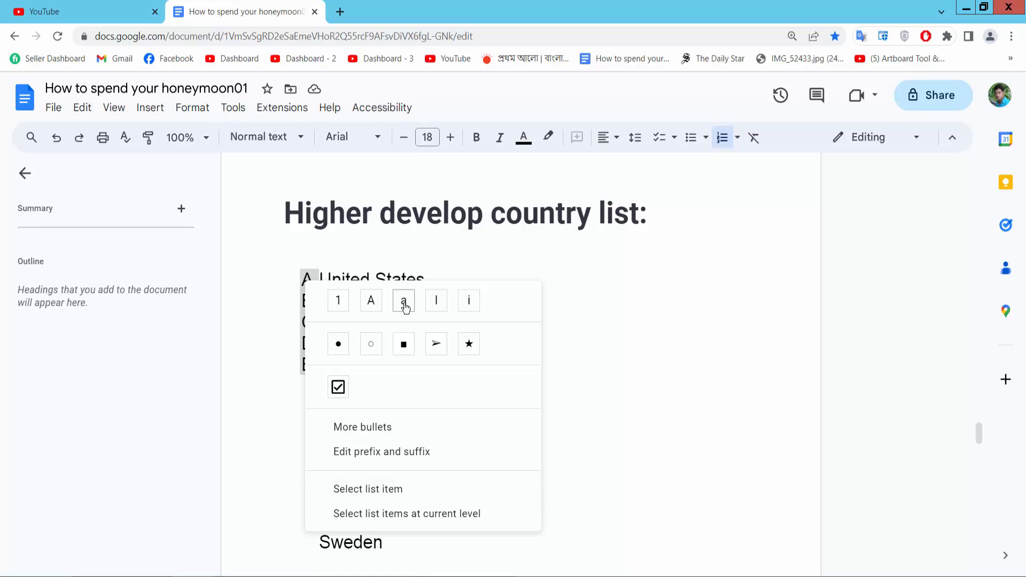
{"action": "left_click", "coordinate": [403, 301]}
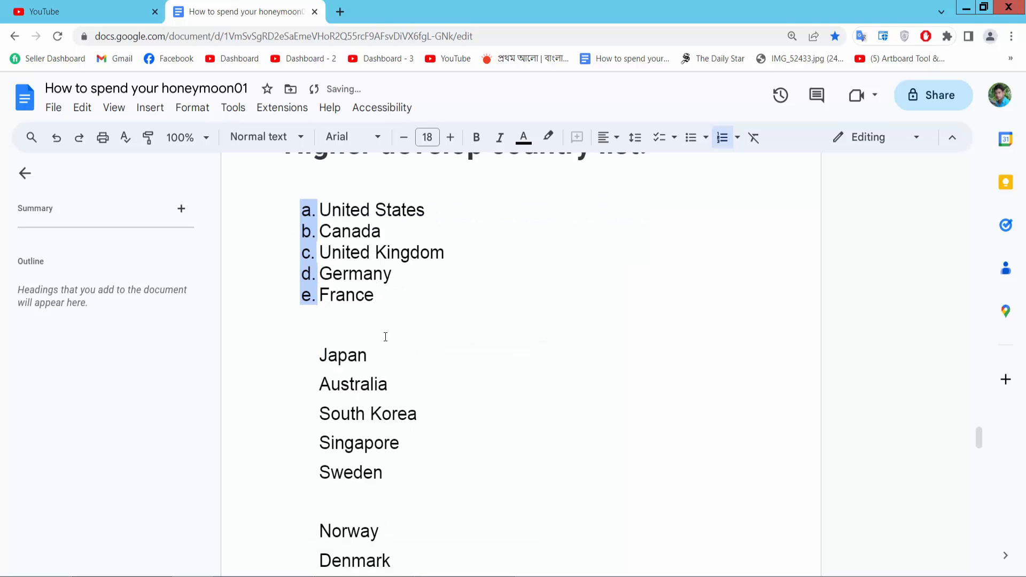
Step: Number Japan through Sweden with the capital-letter A. a. i. style
{"action": "left_click_drag", "start_coordinate": [319, 355], "coordinate": [385, 473]}
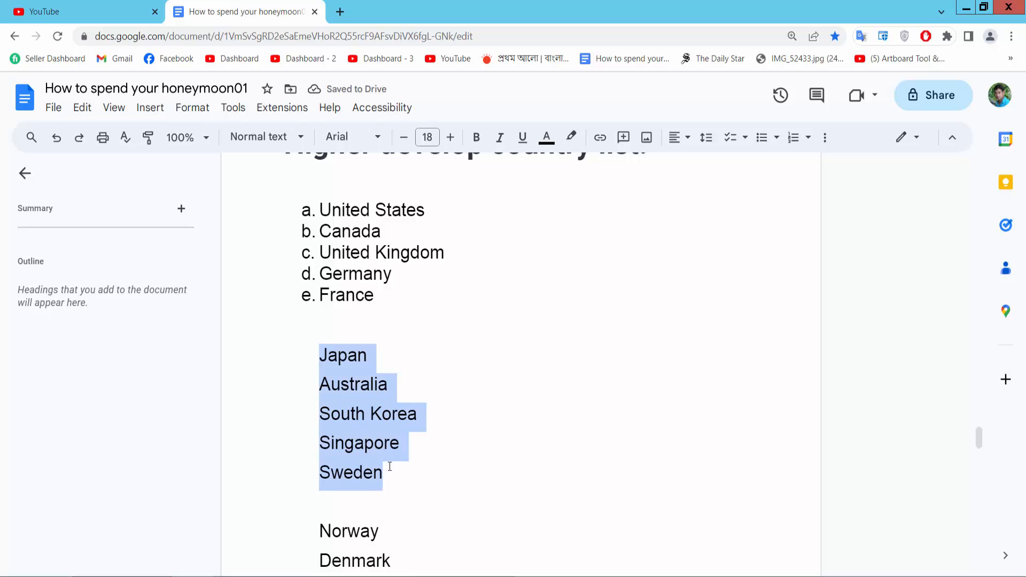
{"action": "left_click", "coordinate": [808, 138]}
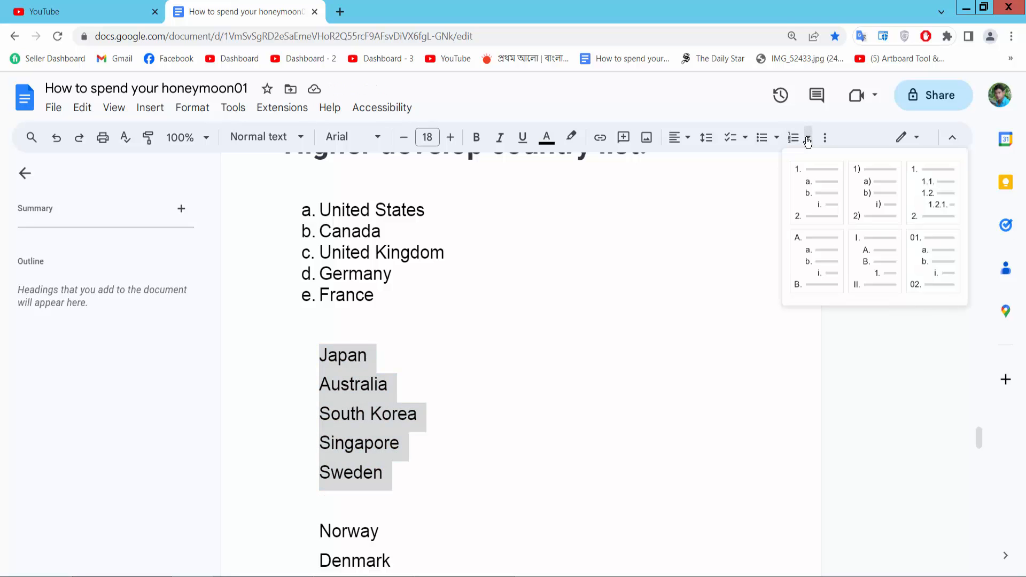
{"action": "left_click", "coordinate": [816, 259]}
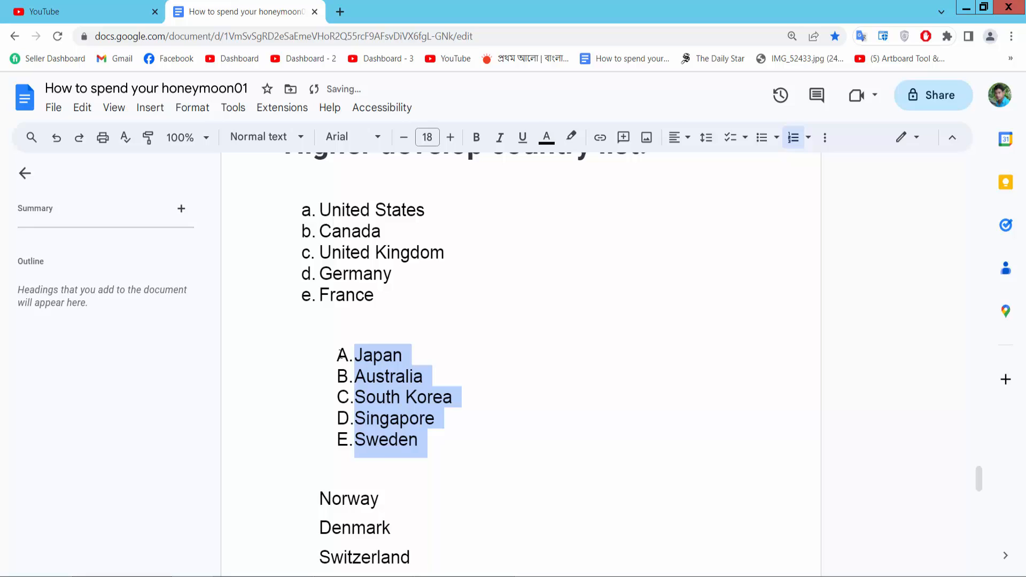
Step: Switch the Japan-to-Sweden list to lowercase a.–e. and move down to the next countries
{"action": "left_click", "coordinate": [807, 138]}
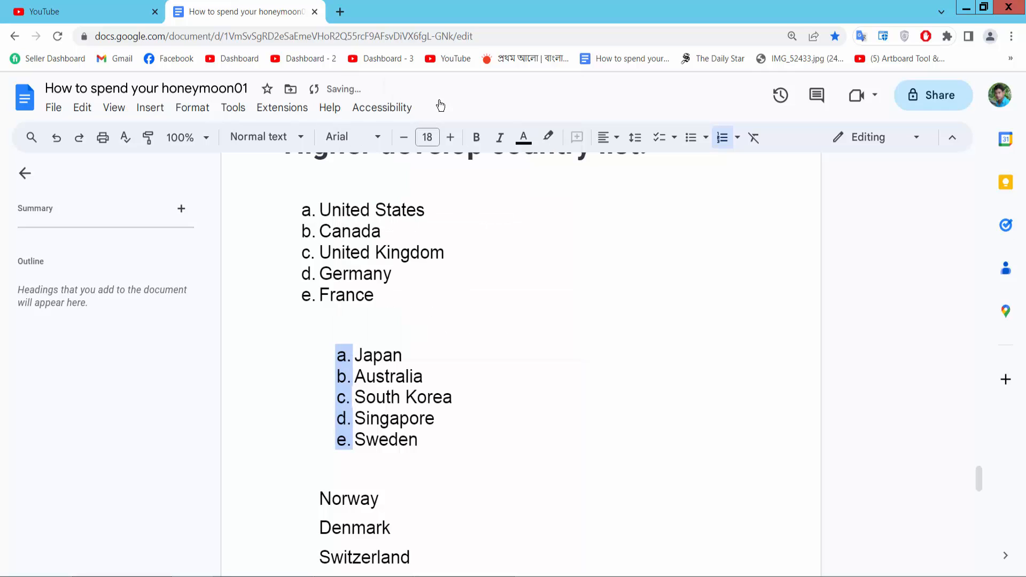
{"action": "mouse_move", "coordinate": [465, 363]}
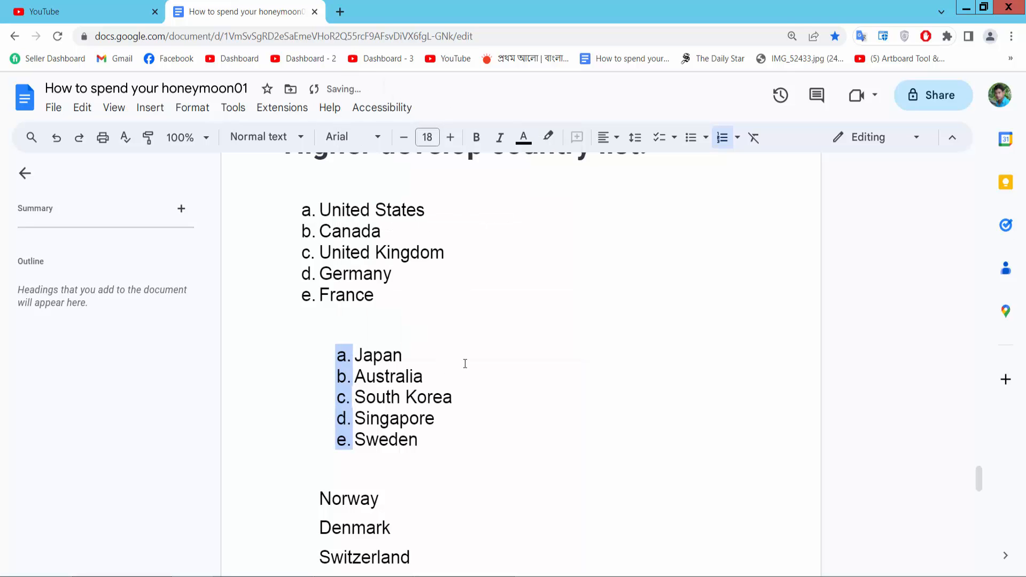
{"action": "scroll", "scroll_direction": "down", "scroll_amount": 3}
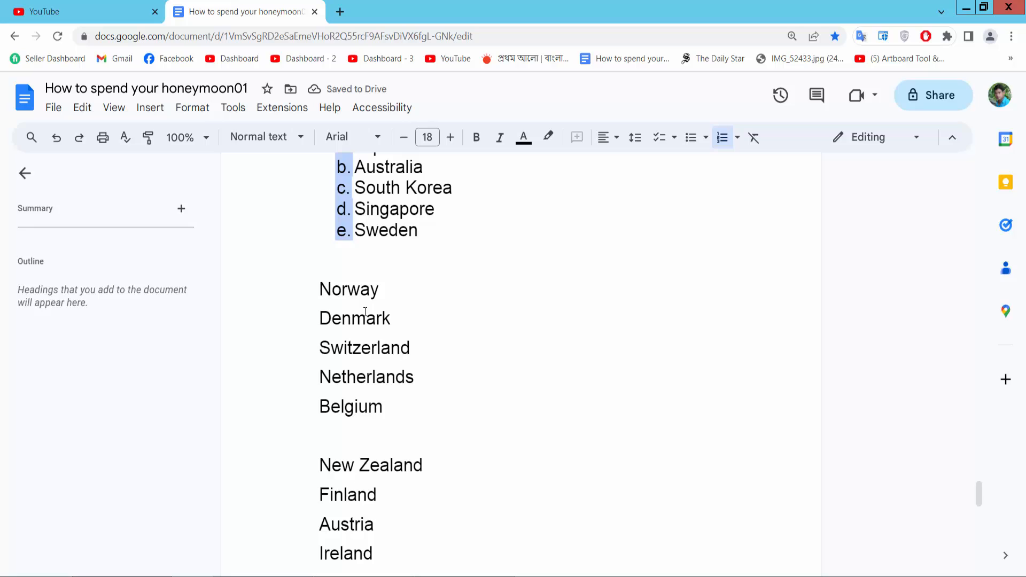